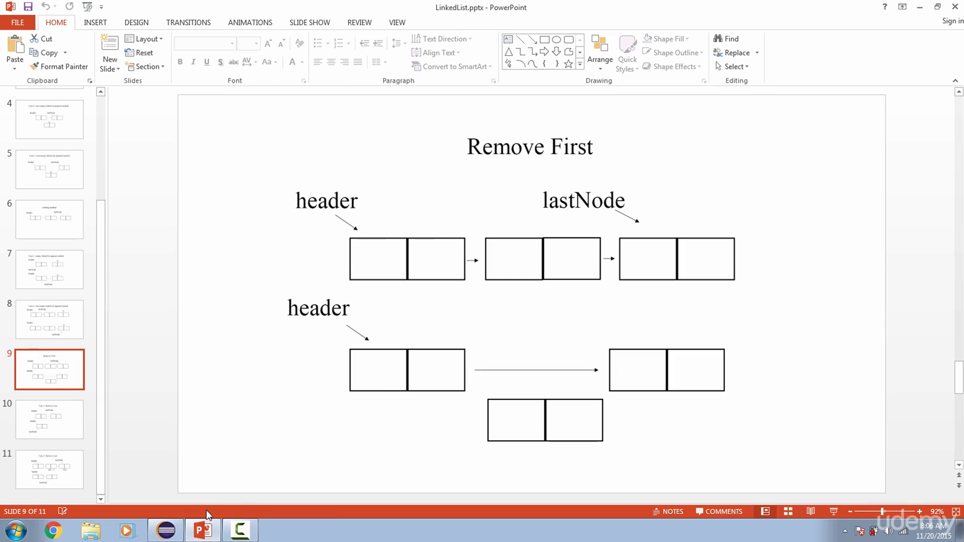
Step: Switch to Eclipse and show the LinkedList.java source in the editor
left_click(240, 530)
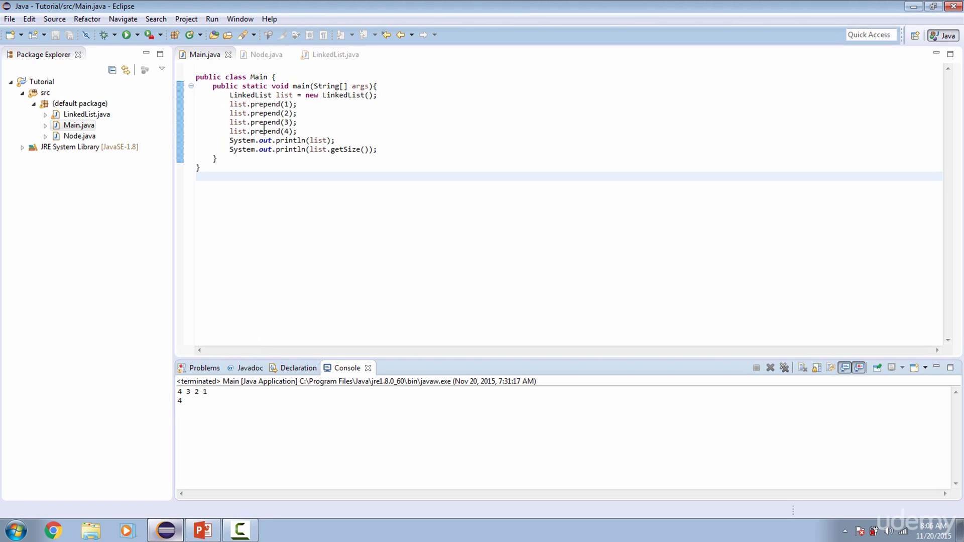
left_click(335, 54)
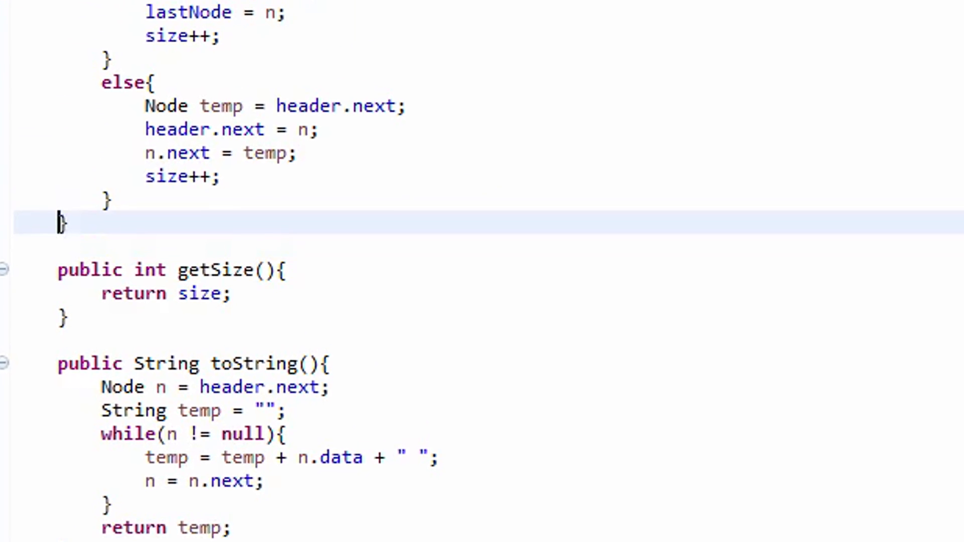
Step: Write 'public void append(Integer data){' with body 'Node n = new Node(data);' below prepend
type("pu")
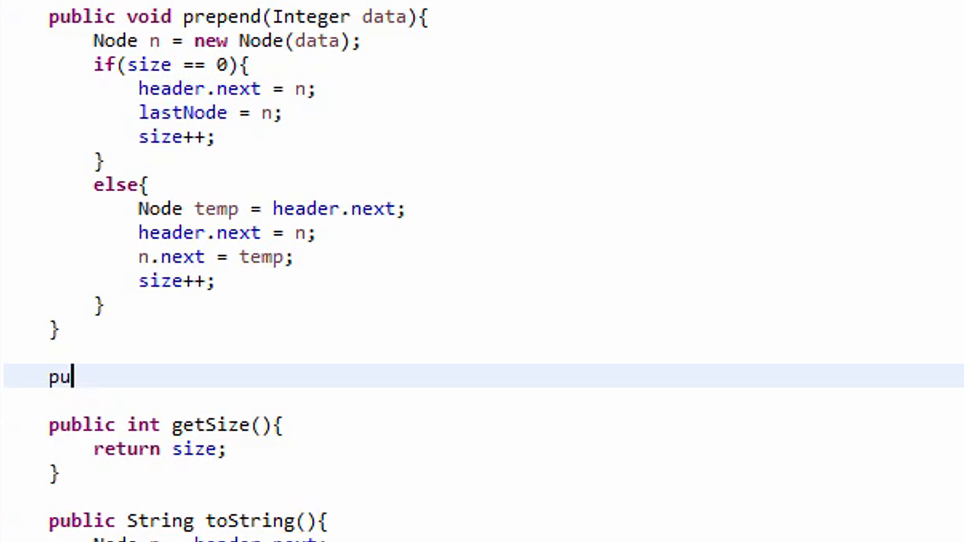
type("blic void")
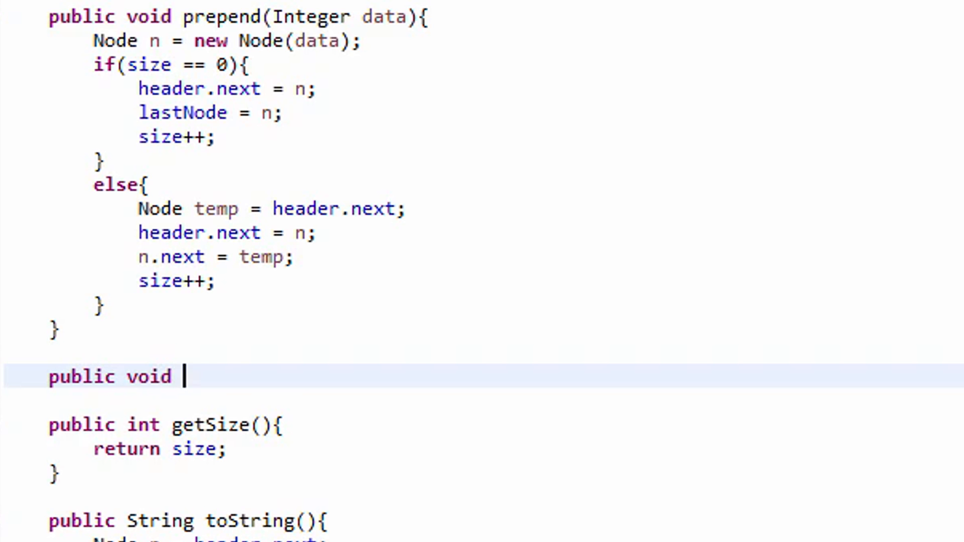
type("append*")
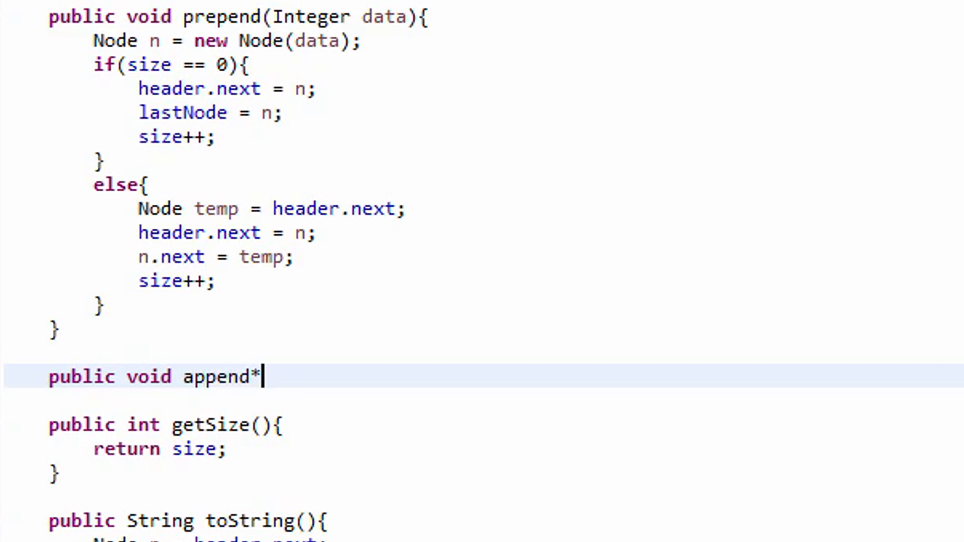
type("(")
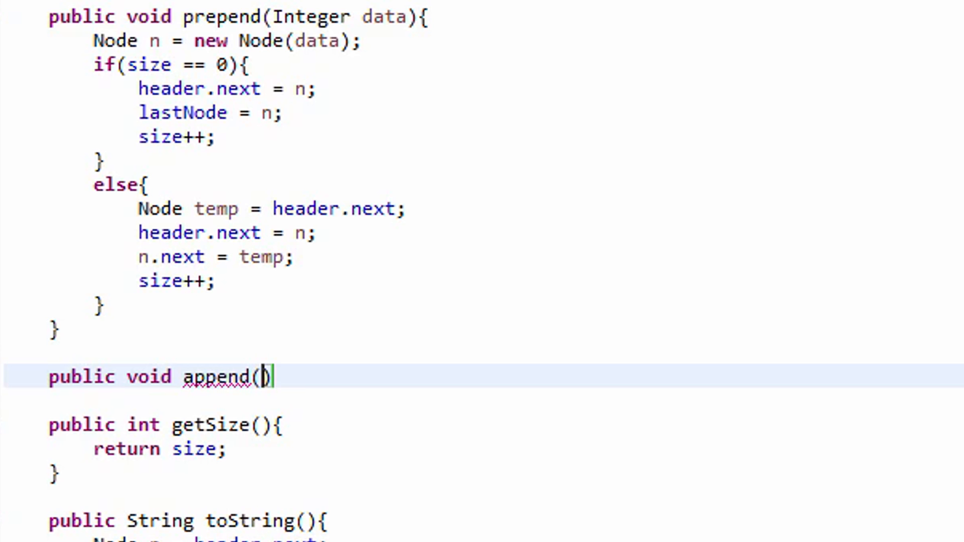
type("Int")
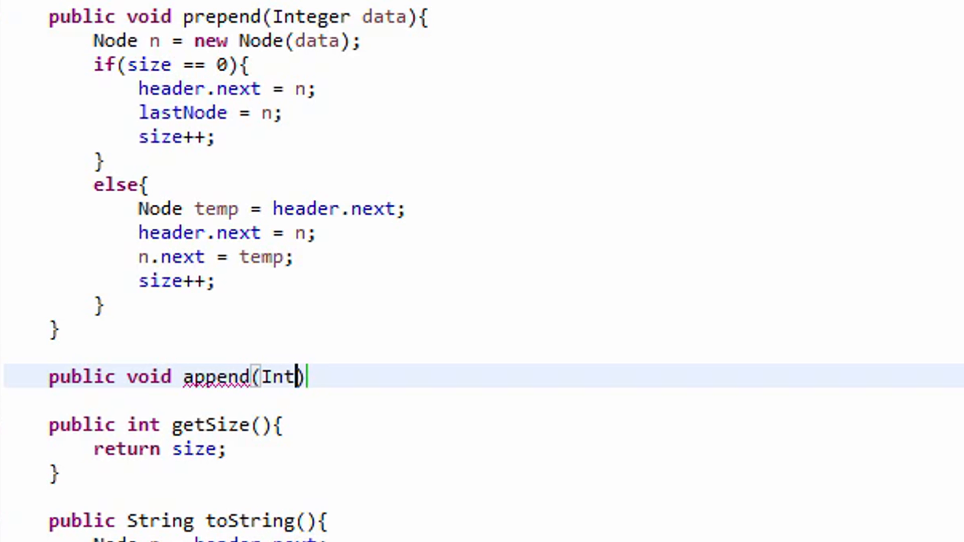
type("eger data")
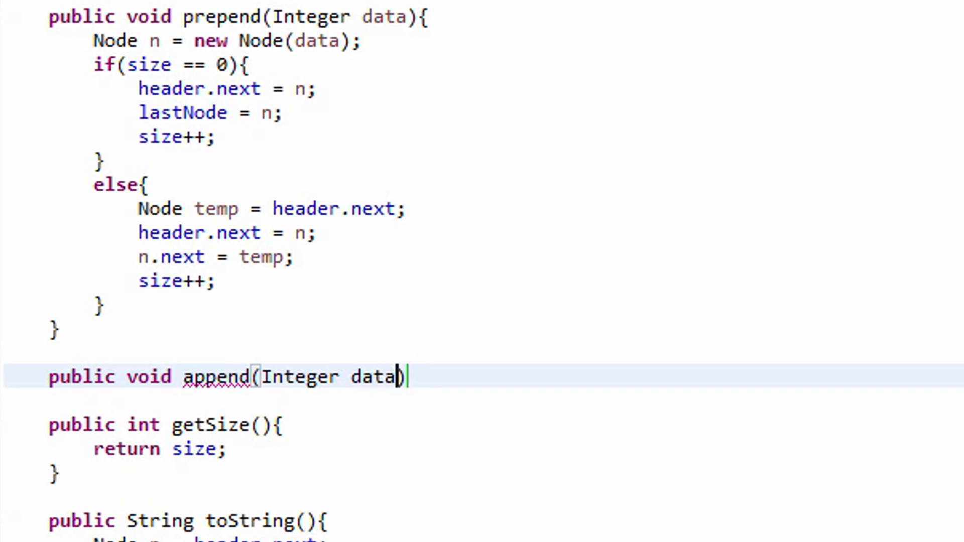
type("{")
type("Node n")
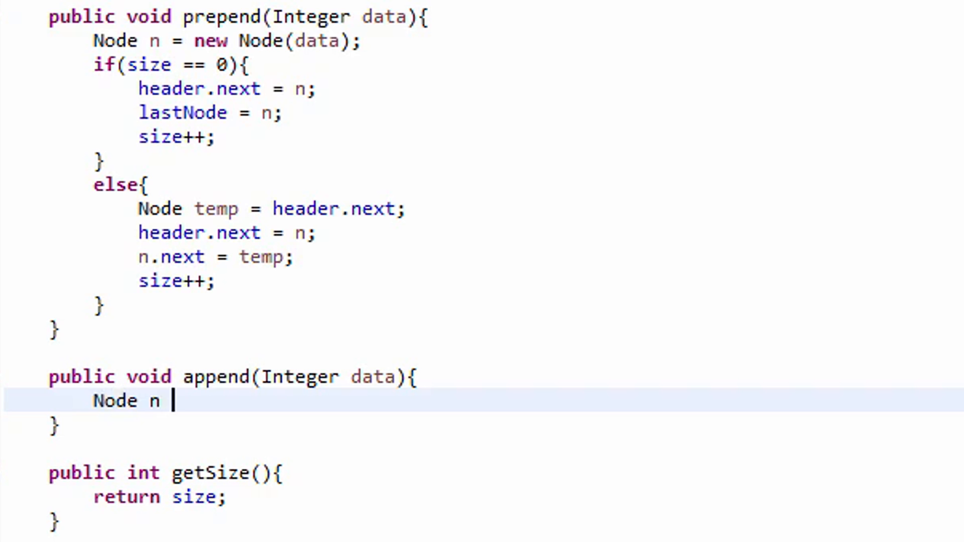
type("= new Node")
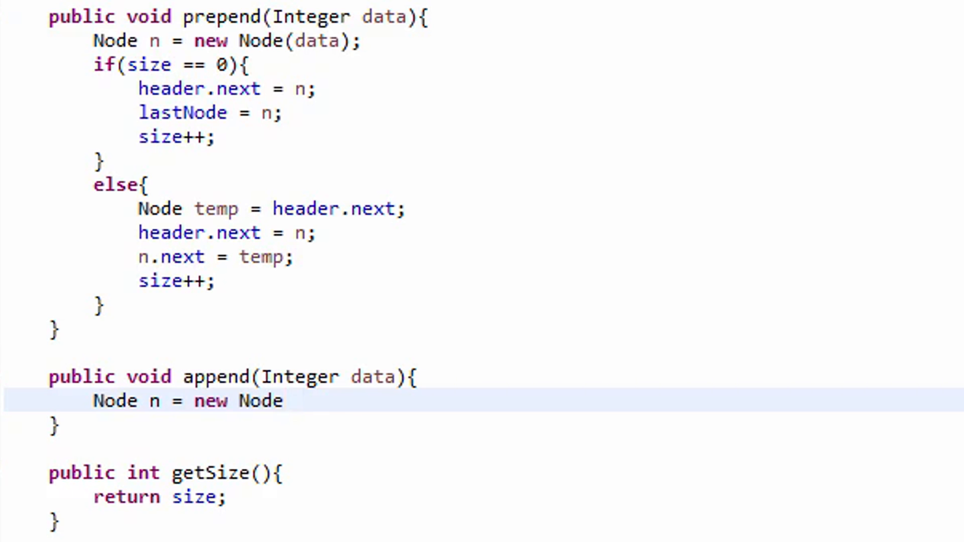
type("(data);")
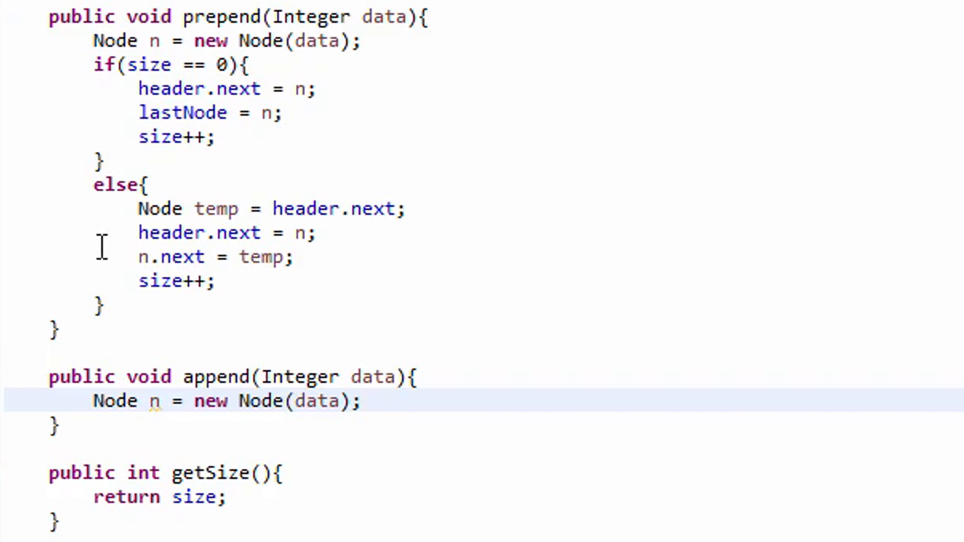
mouse_move(217, 43)
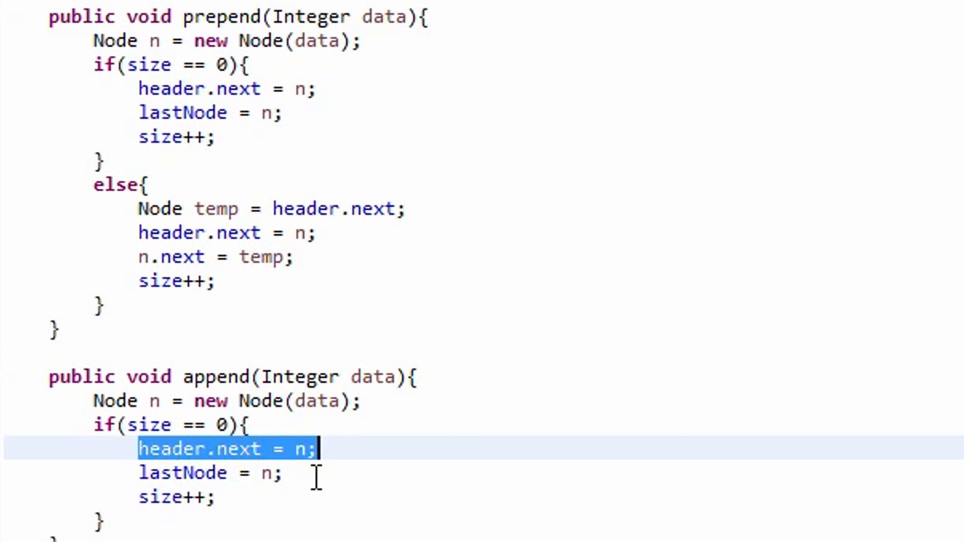
mouse_move(283, 473)
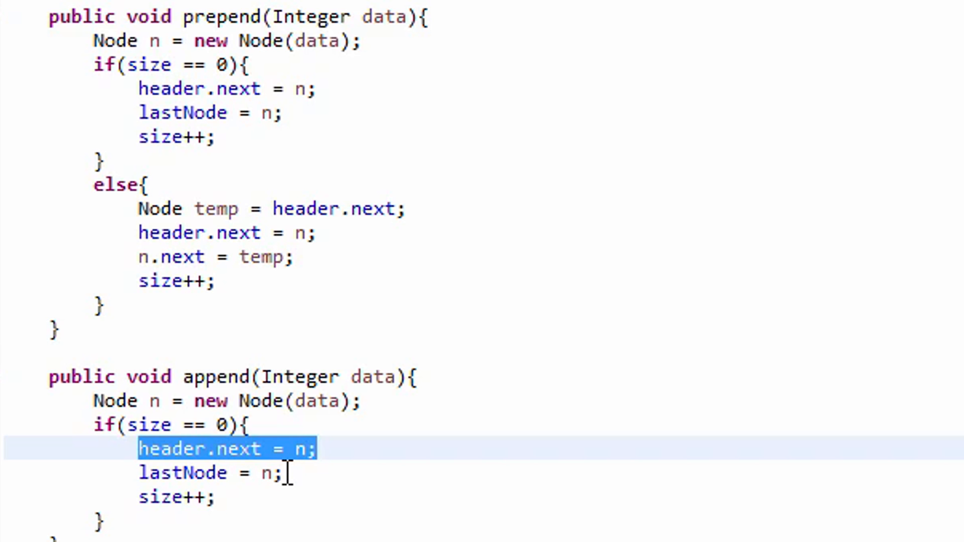
mouse_move(131, 498)
type("else{")
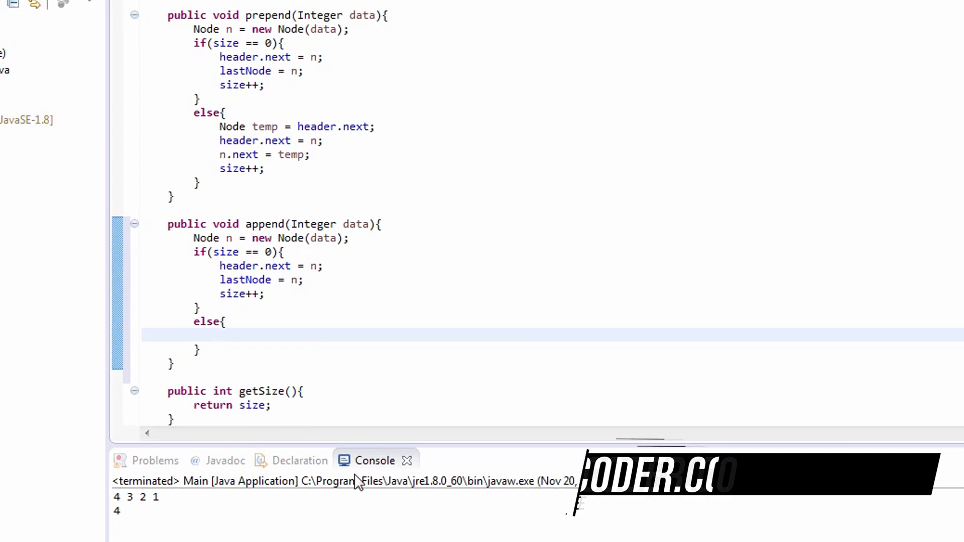
Step: Switch back to the linked list slides in PowerPoint
left_click(203, 531)
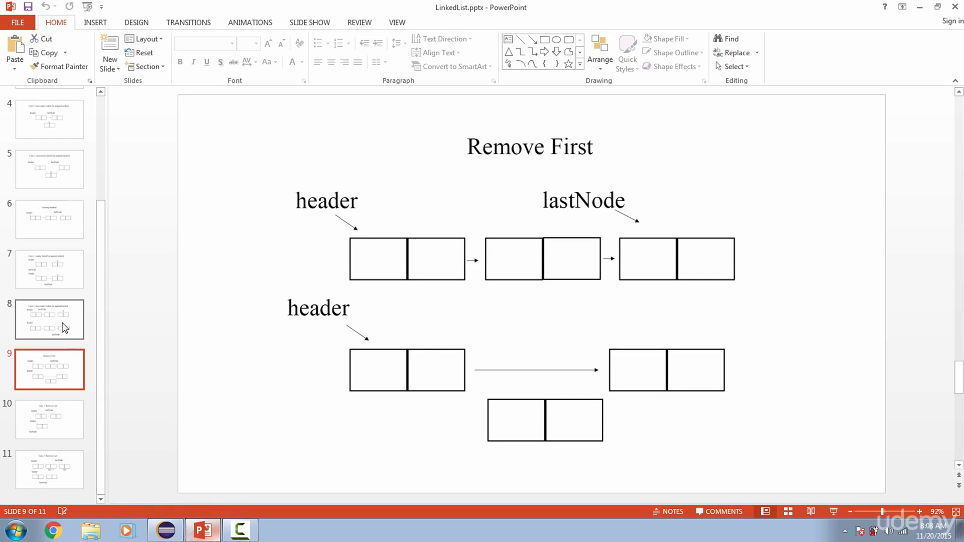
left_click(49, 320)
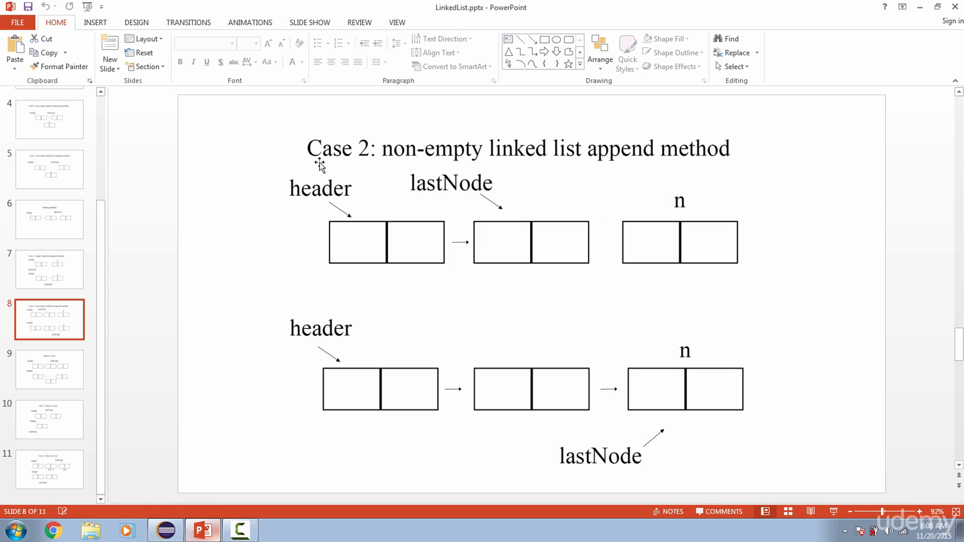
mouse_move(301, 194)
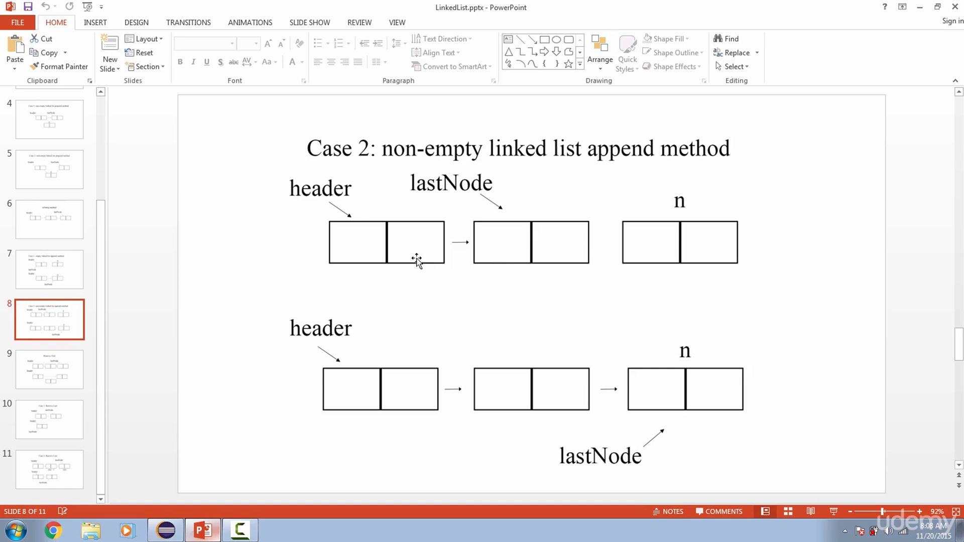
mouse_move(509, 254)
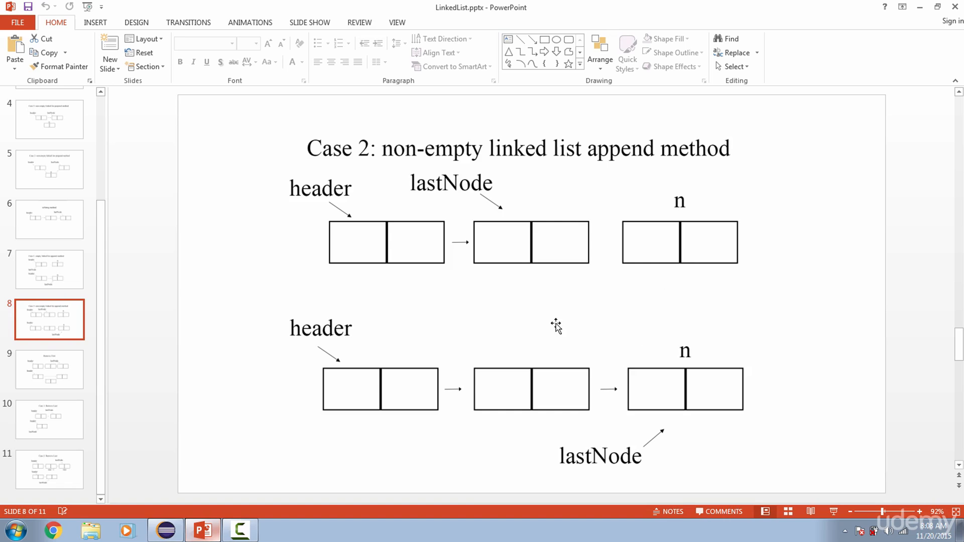
mouse_move(474, 188)
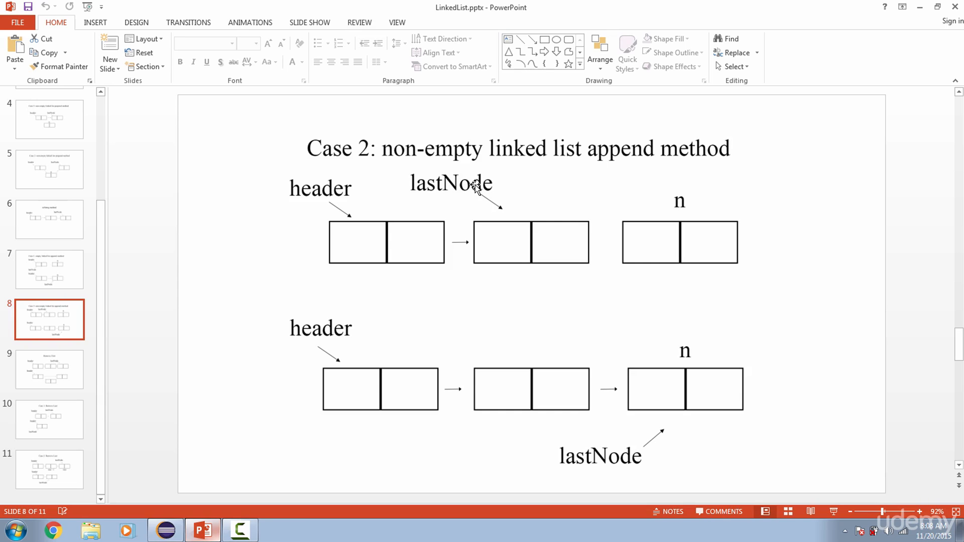
mouse_move(539, 358)
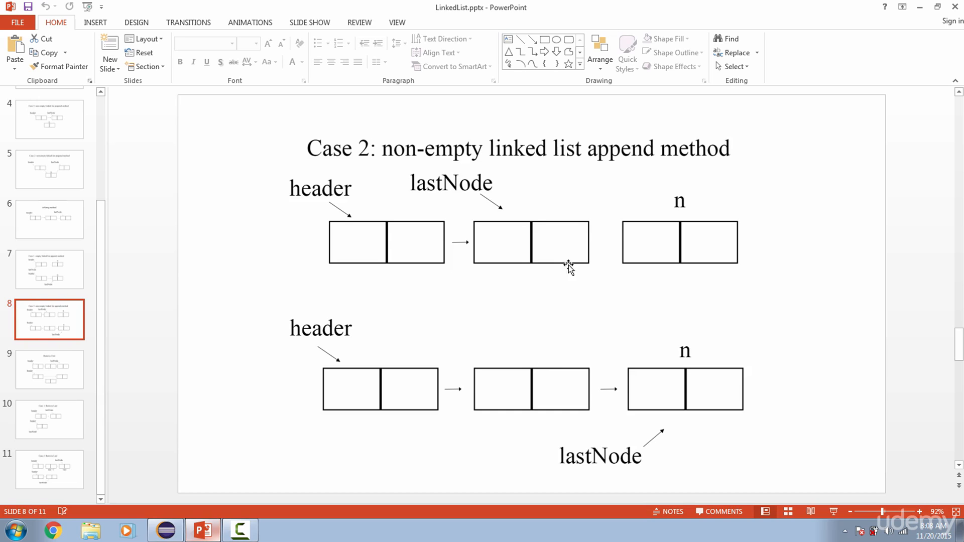
mouse_move(589, 246)
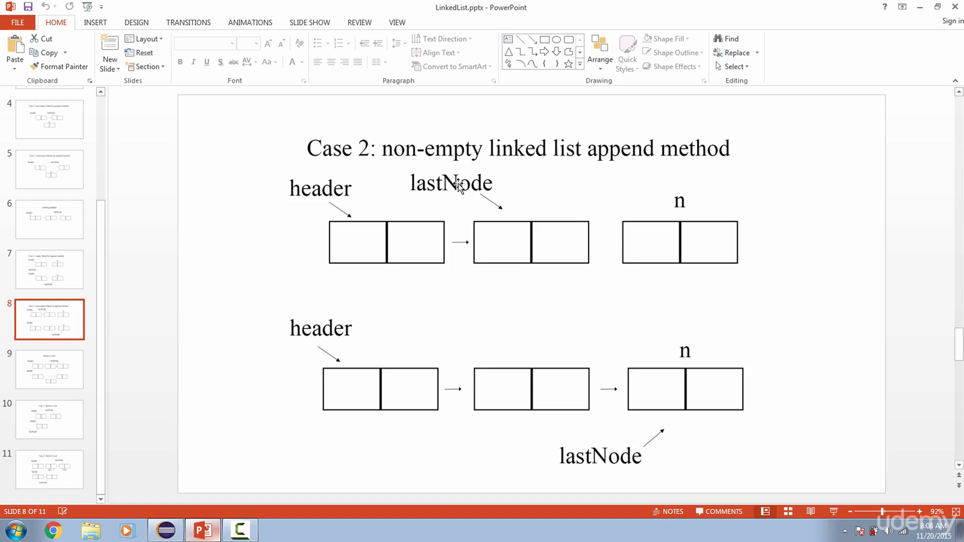
mouse_move(531, 392)
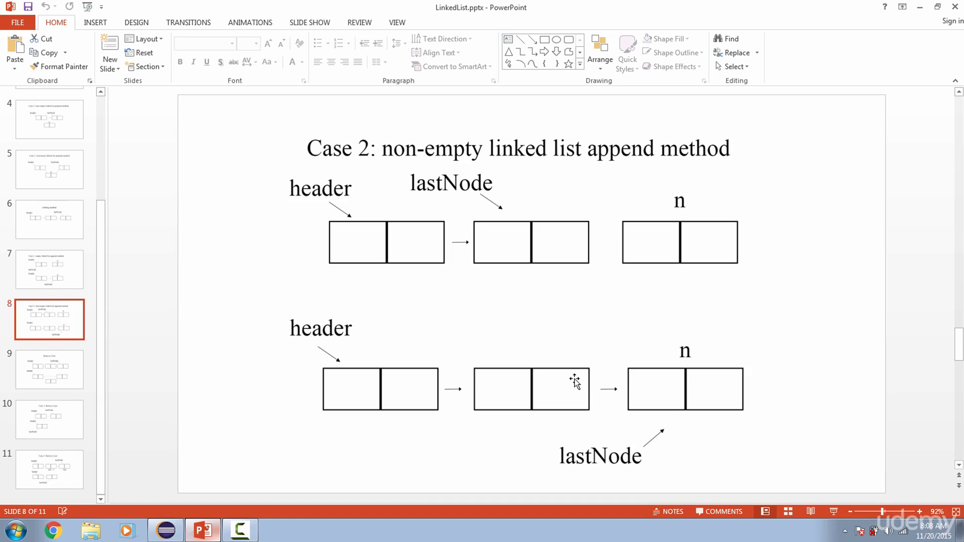
mouse_move(621, 395)
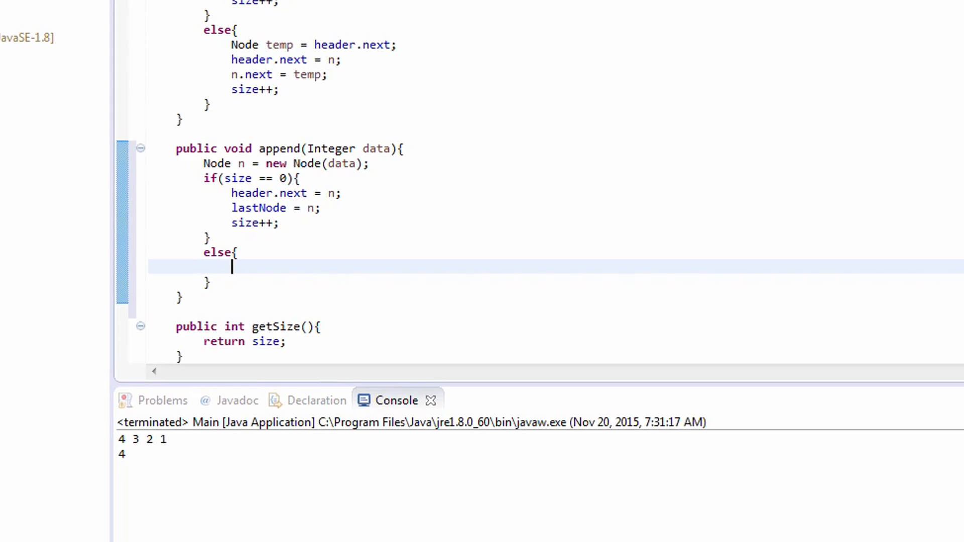
Step: Type 'lastNode.next = n;' in append's else block, then revisit the append diagram slide
type("la")
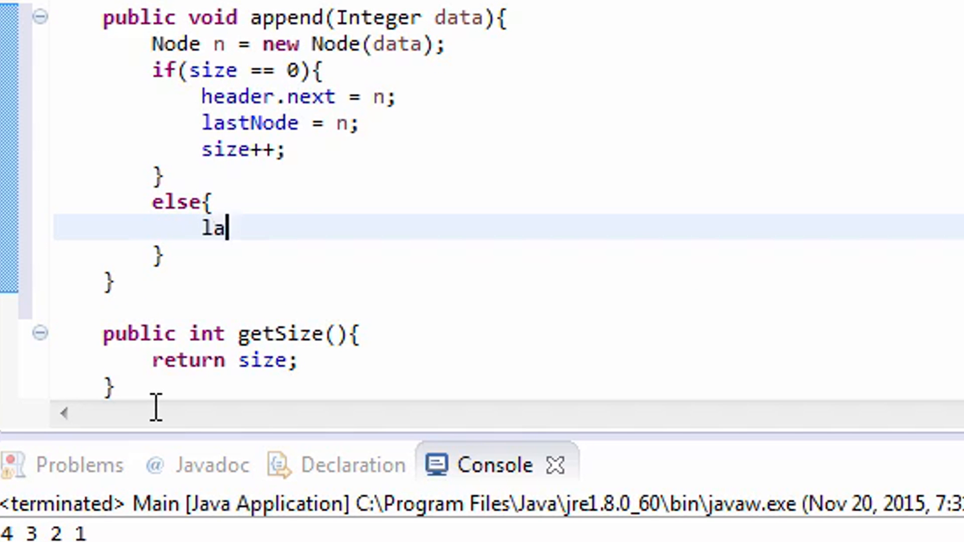
type("stNode.next =")
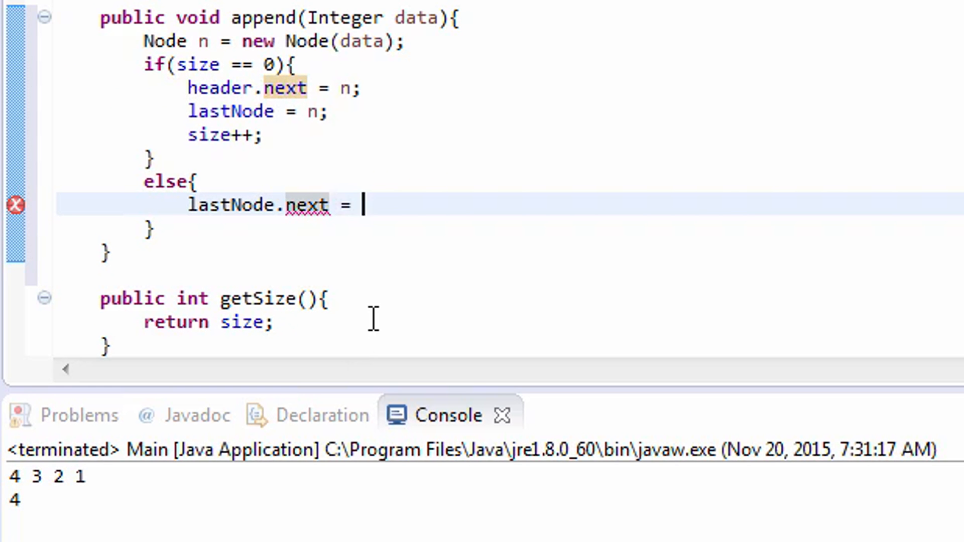
type("n;")
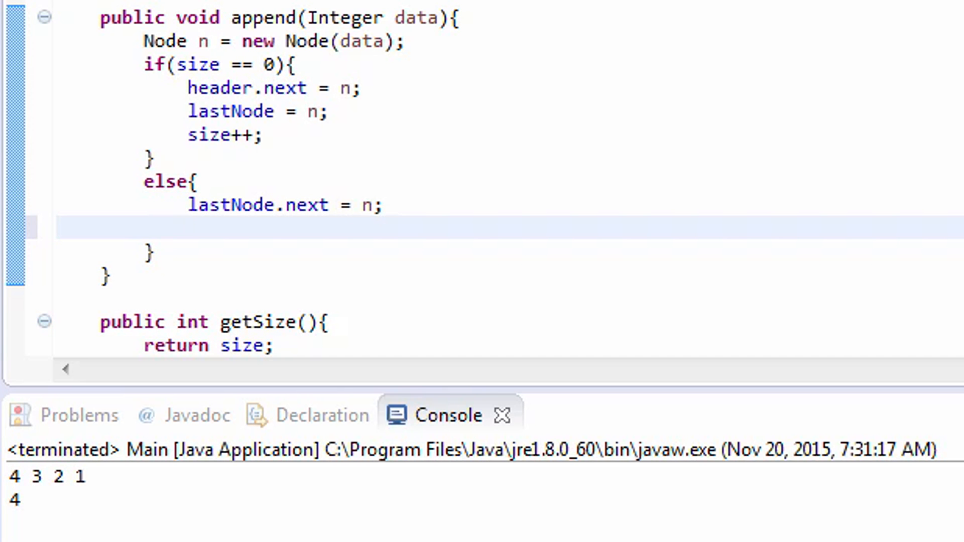
left_click(202, 530)
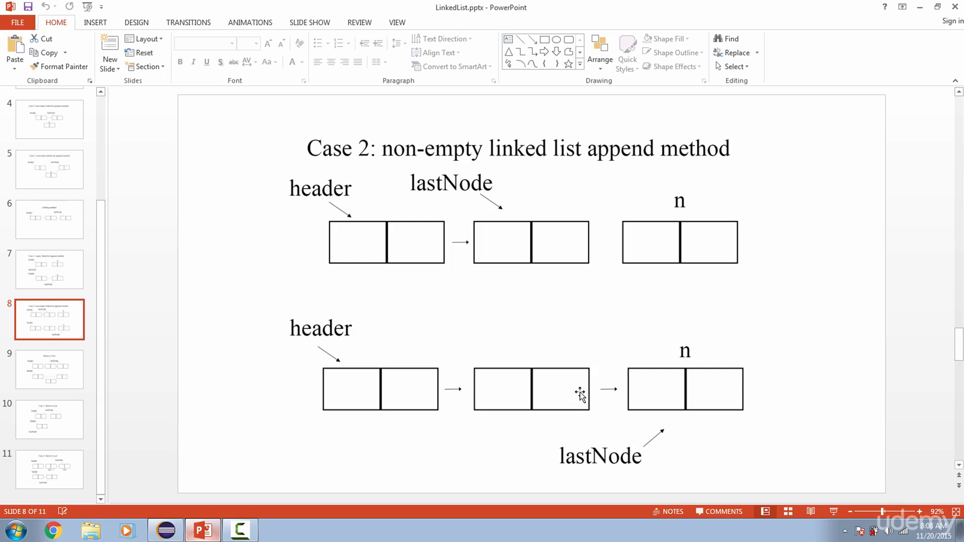
mouse_move(592, 463)
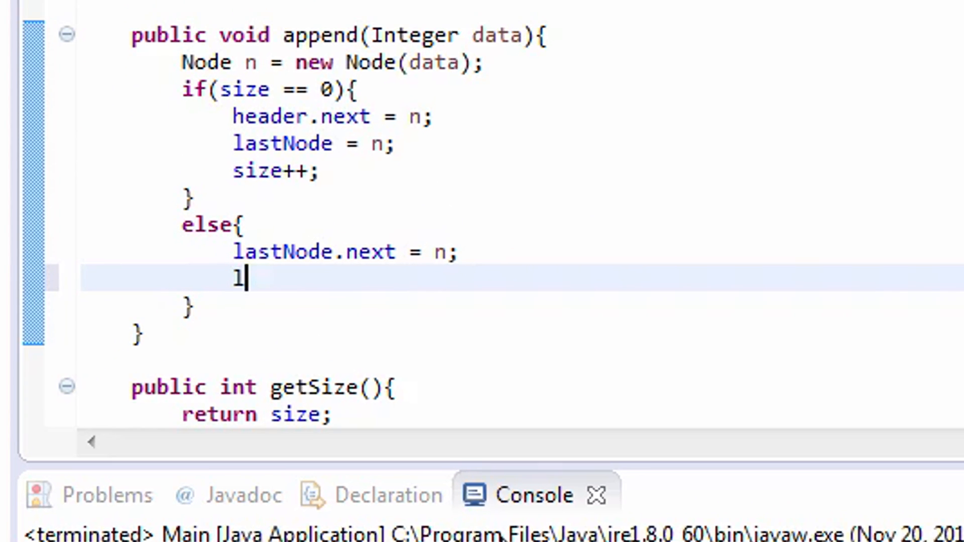
Step: Add 'lastNode = n;' and 'size++;' to append's else block
type("astNode = n")
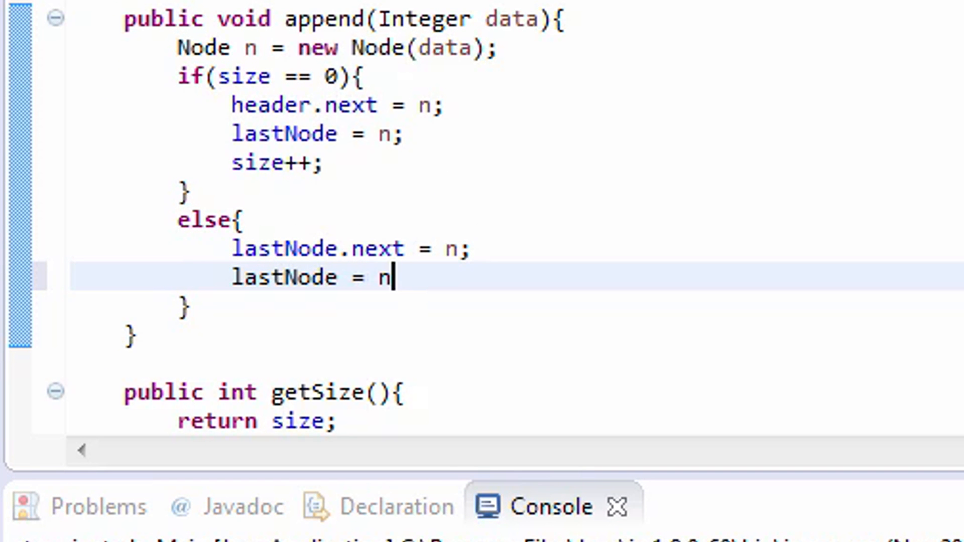
type(";")
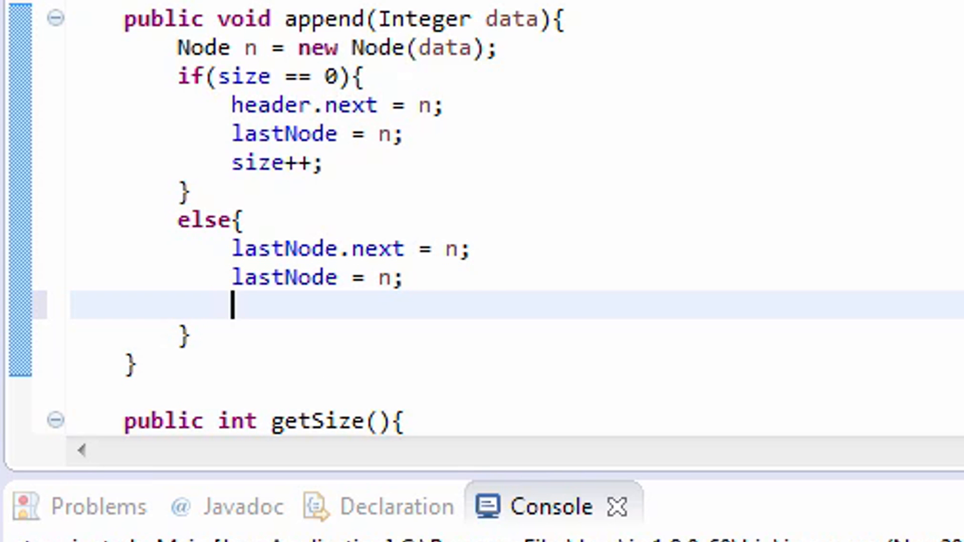
type("size++")
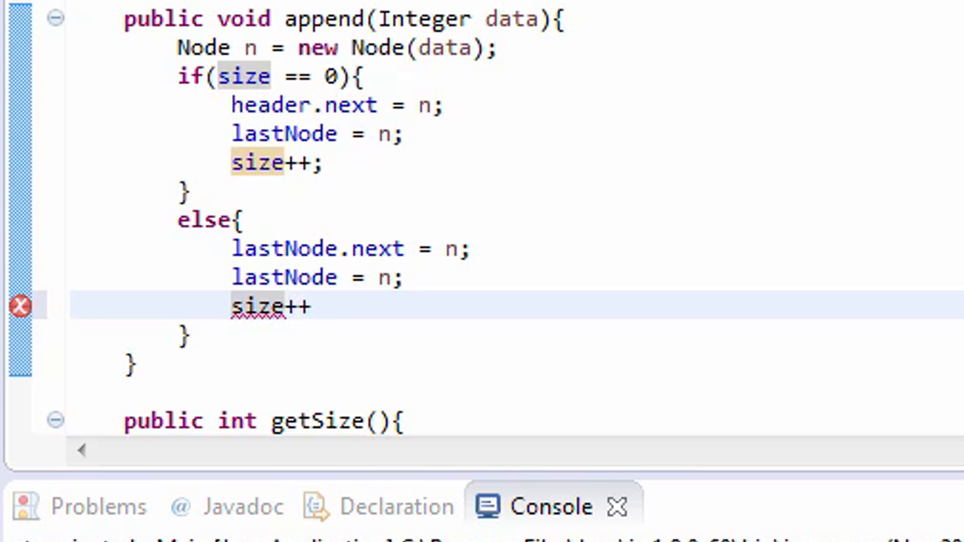
type(";")
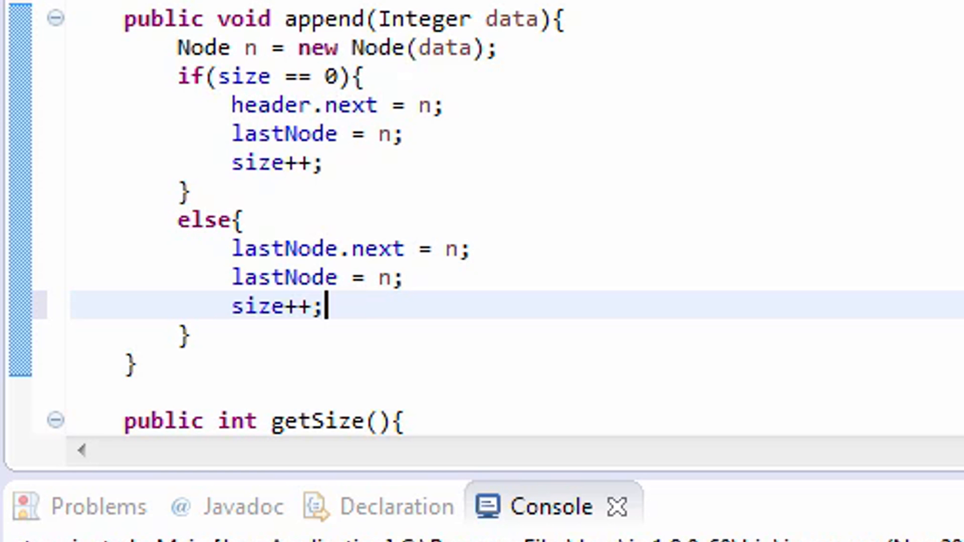
mouse_move(289, 342)
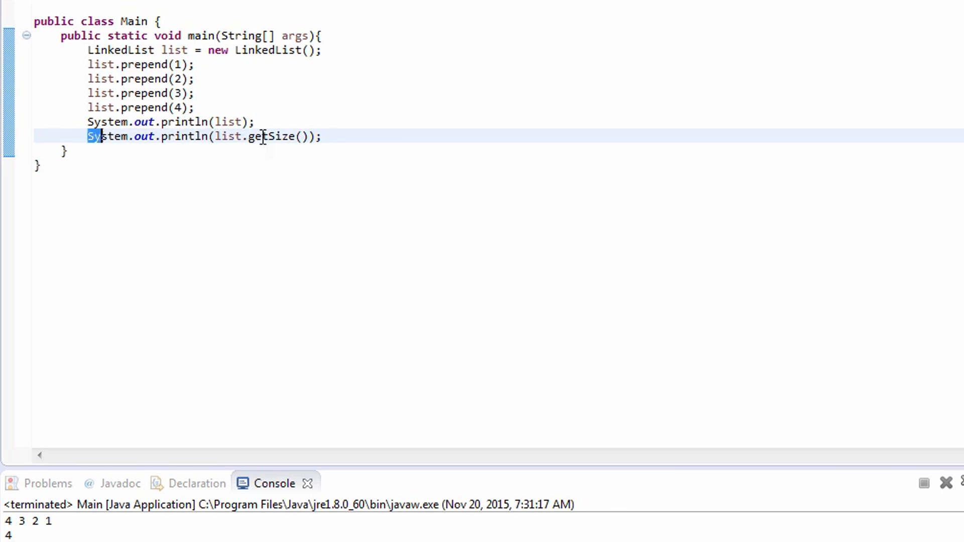
Step: Make Main call list.append(5) through list.append(8), then System.out.println(list)
type("list.append(data);")
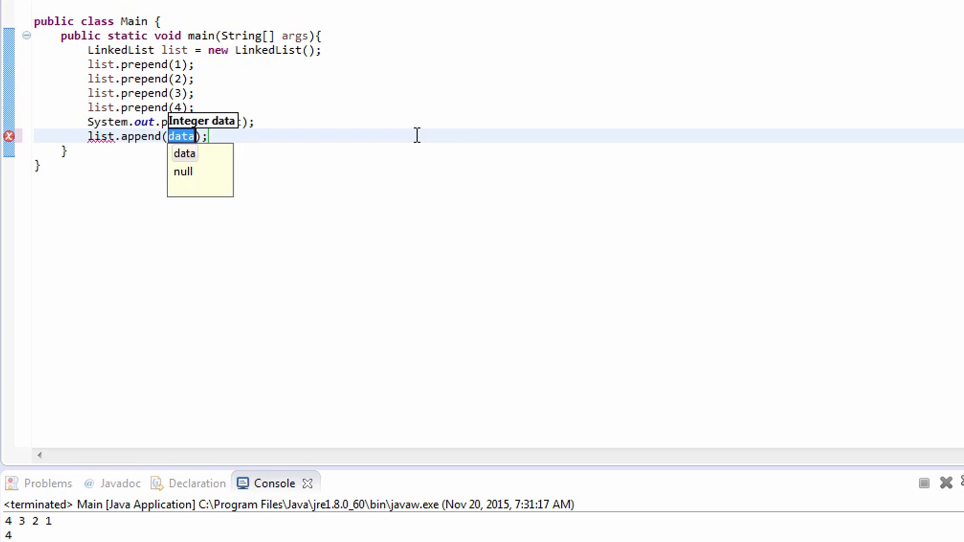
type("5")
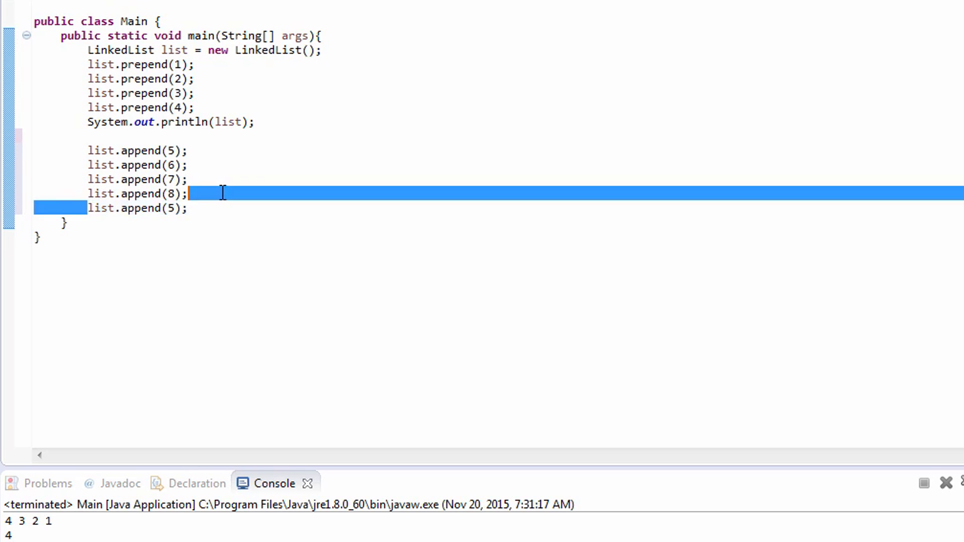
type("sysout")
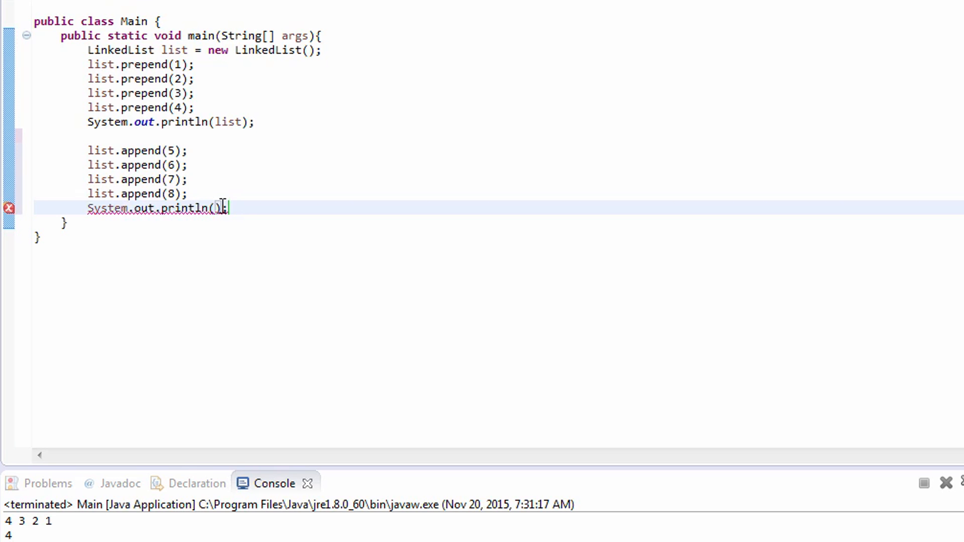
type("list")
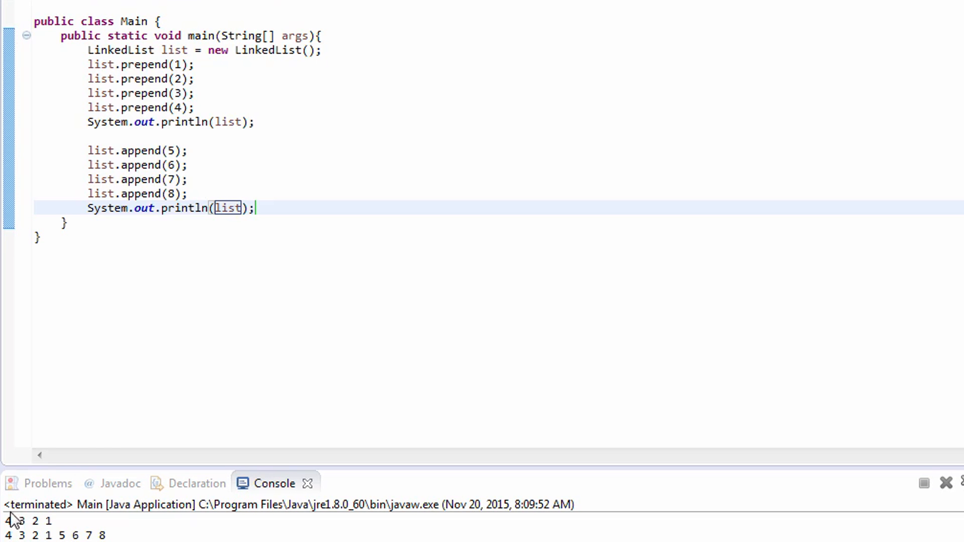
Step: Drag near the bottom of the screen while checking console output 4 3 2 1 5 6 7 8
left_click_drag(8, 521, 40, 521)
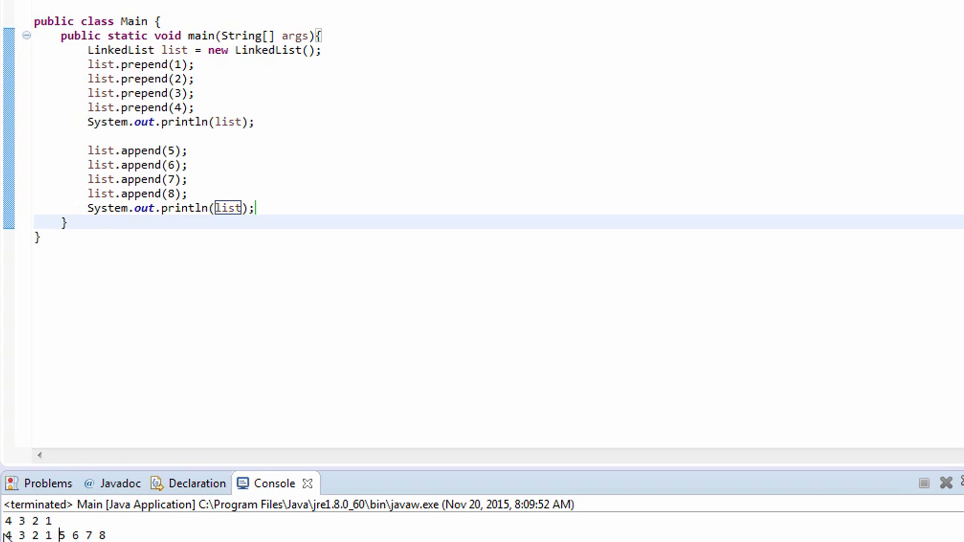
mouse_move(280, 161)
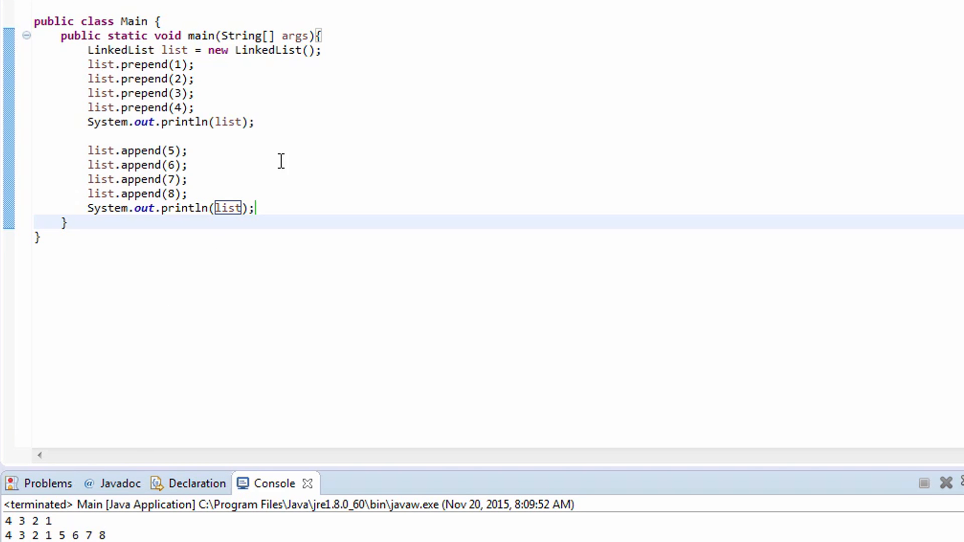